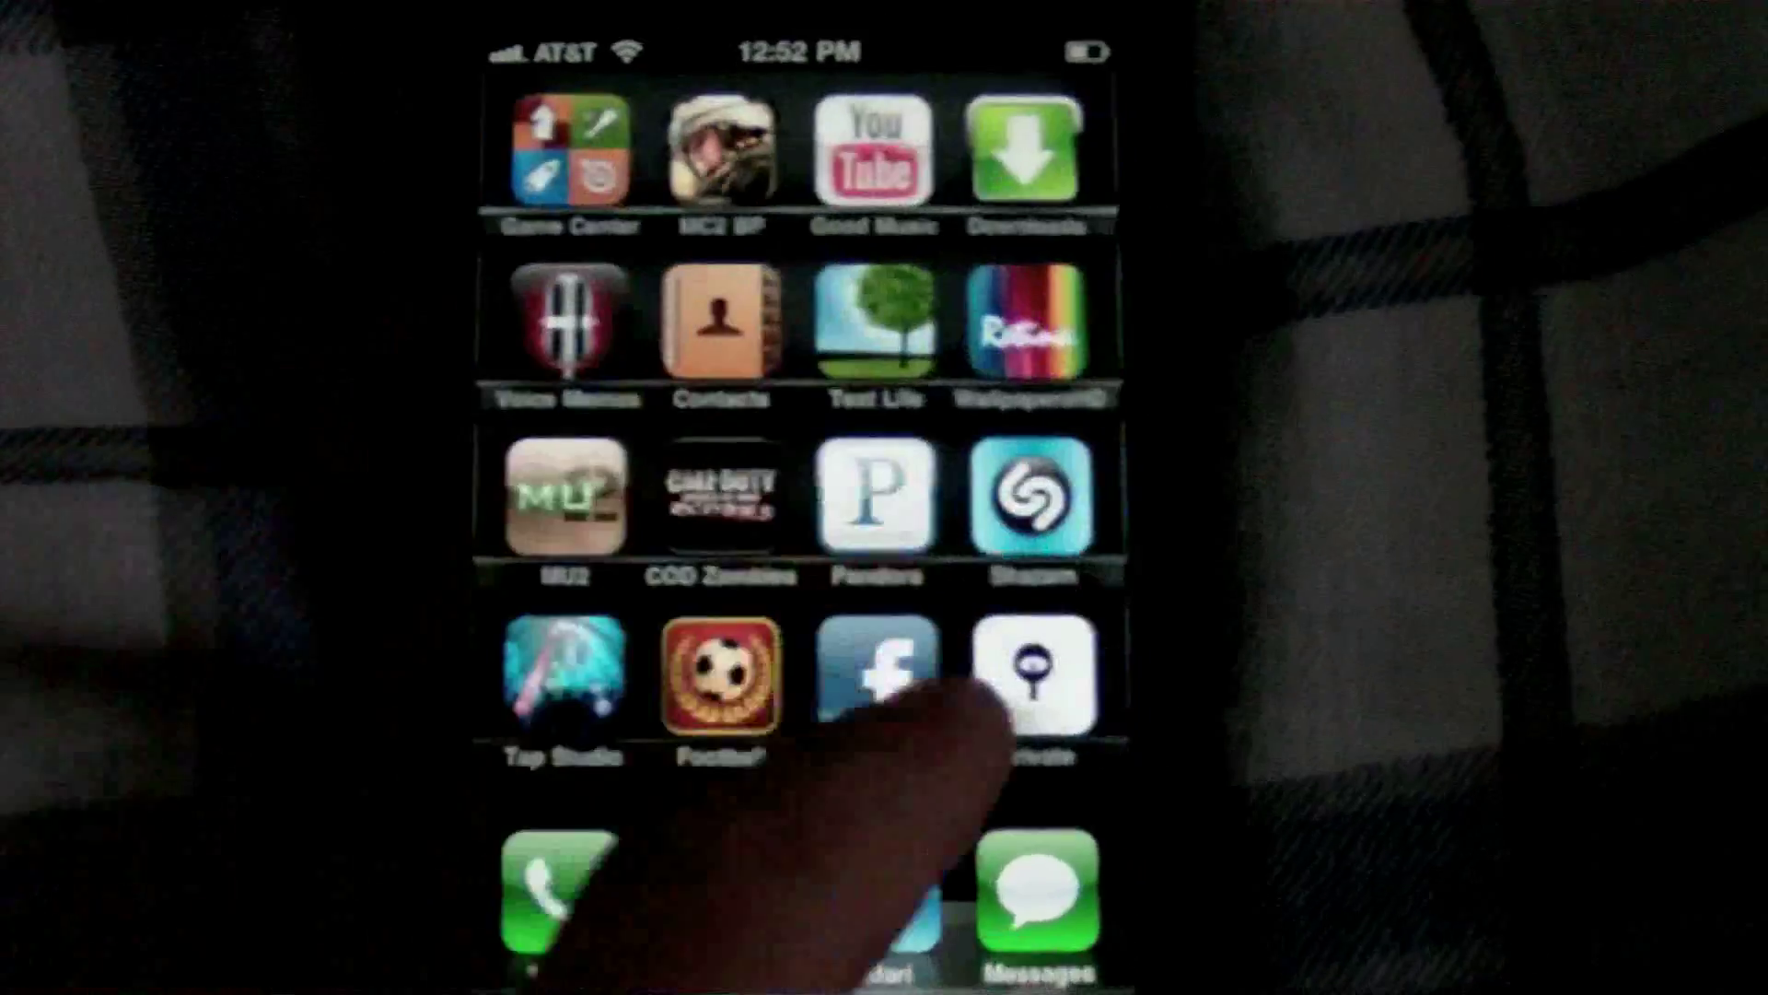
In dTunes, search beemp3 for 'j-cole relaxation' and start streaming the result
left_click(1031, 671)
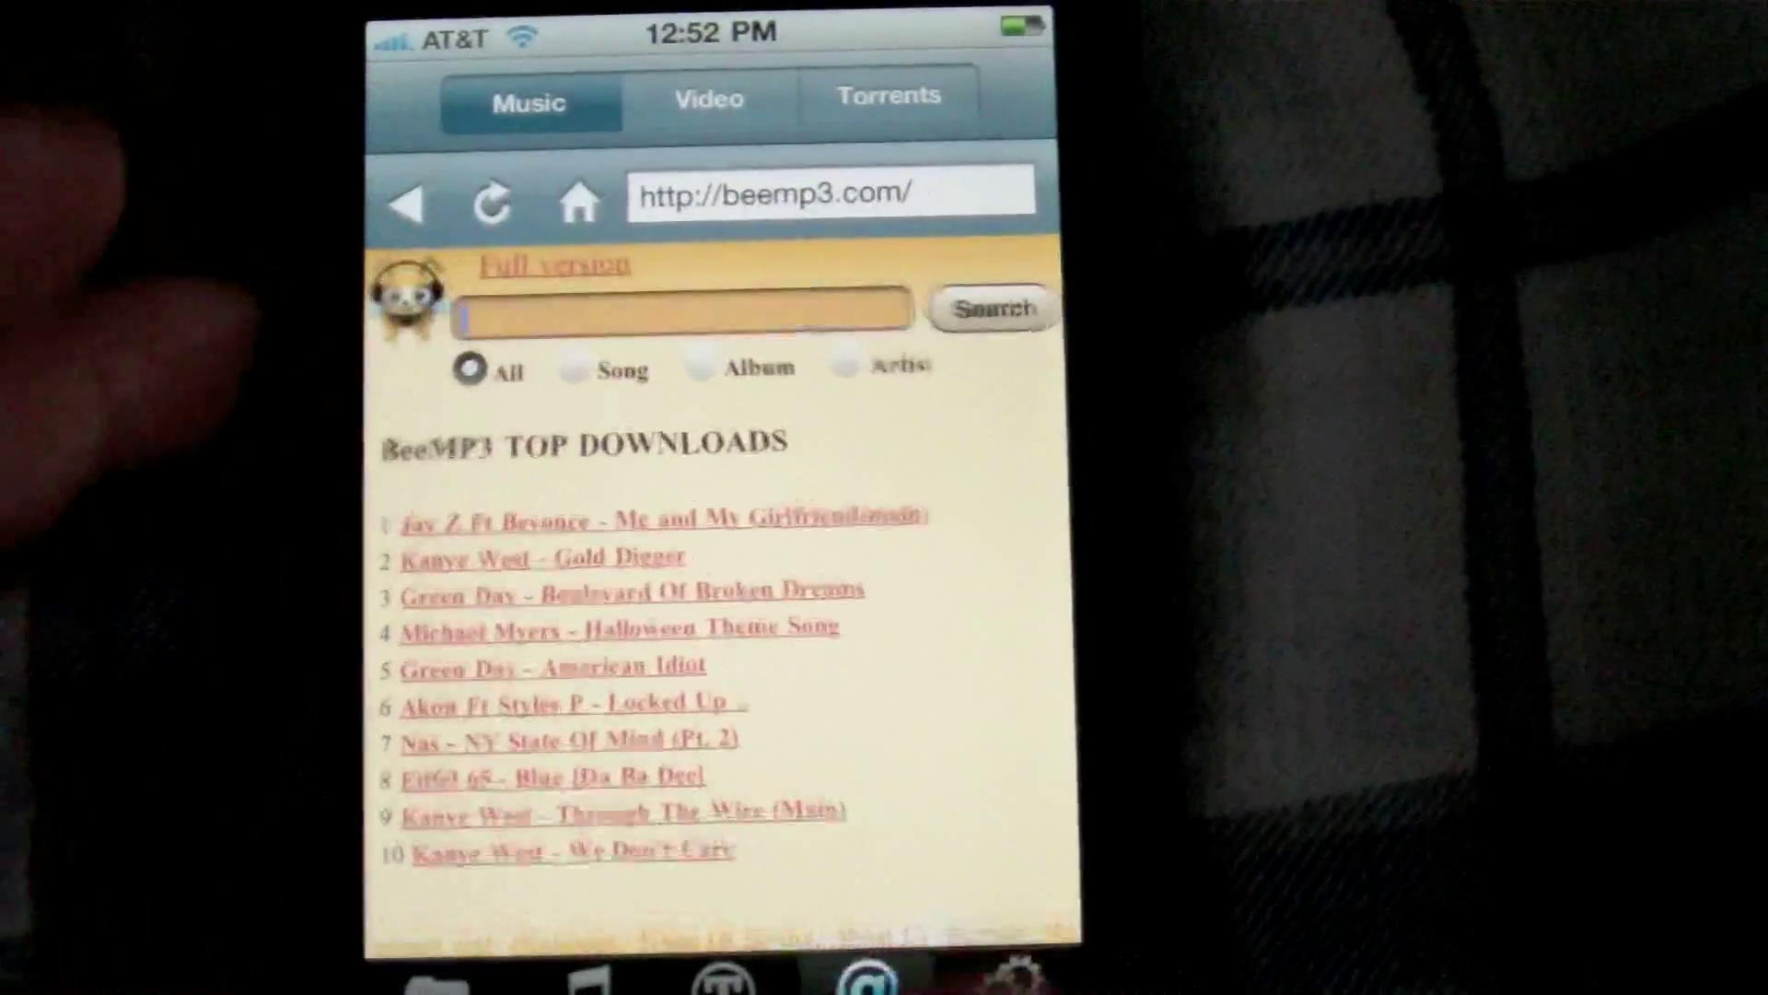
left_click(682, 309)
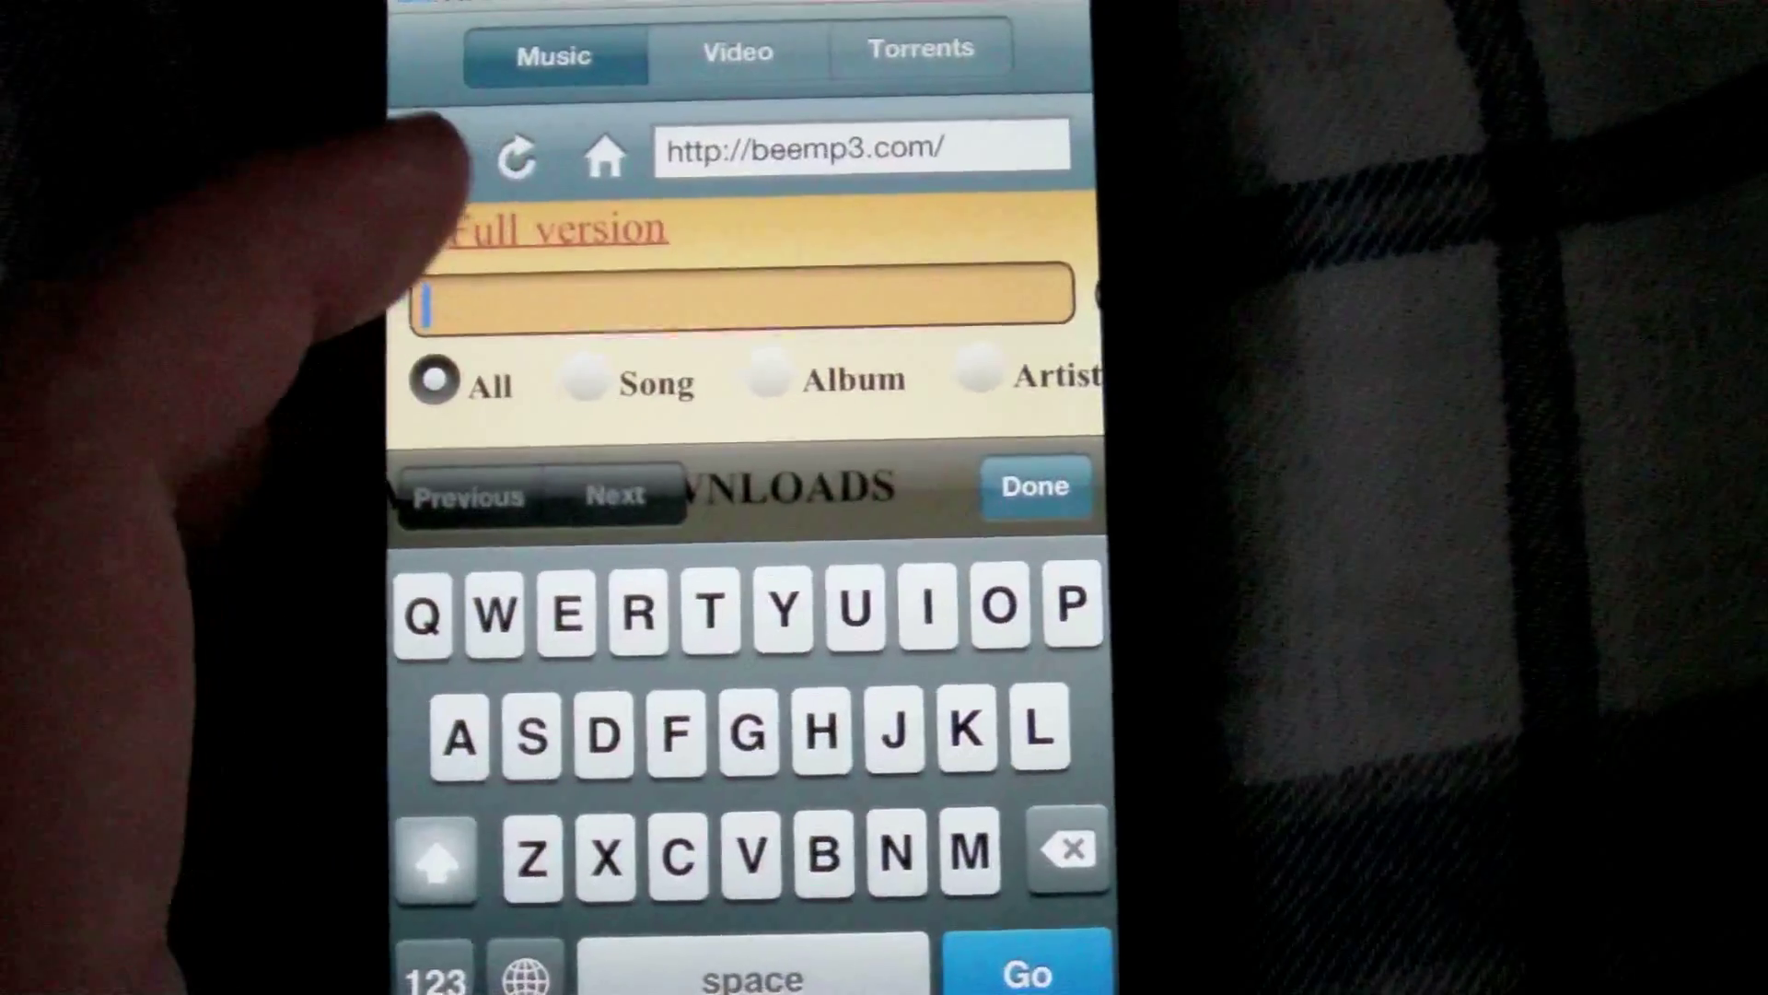
type("j-cole relaxation")
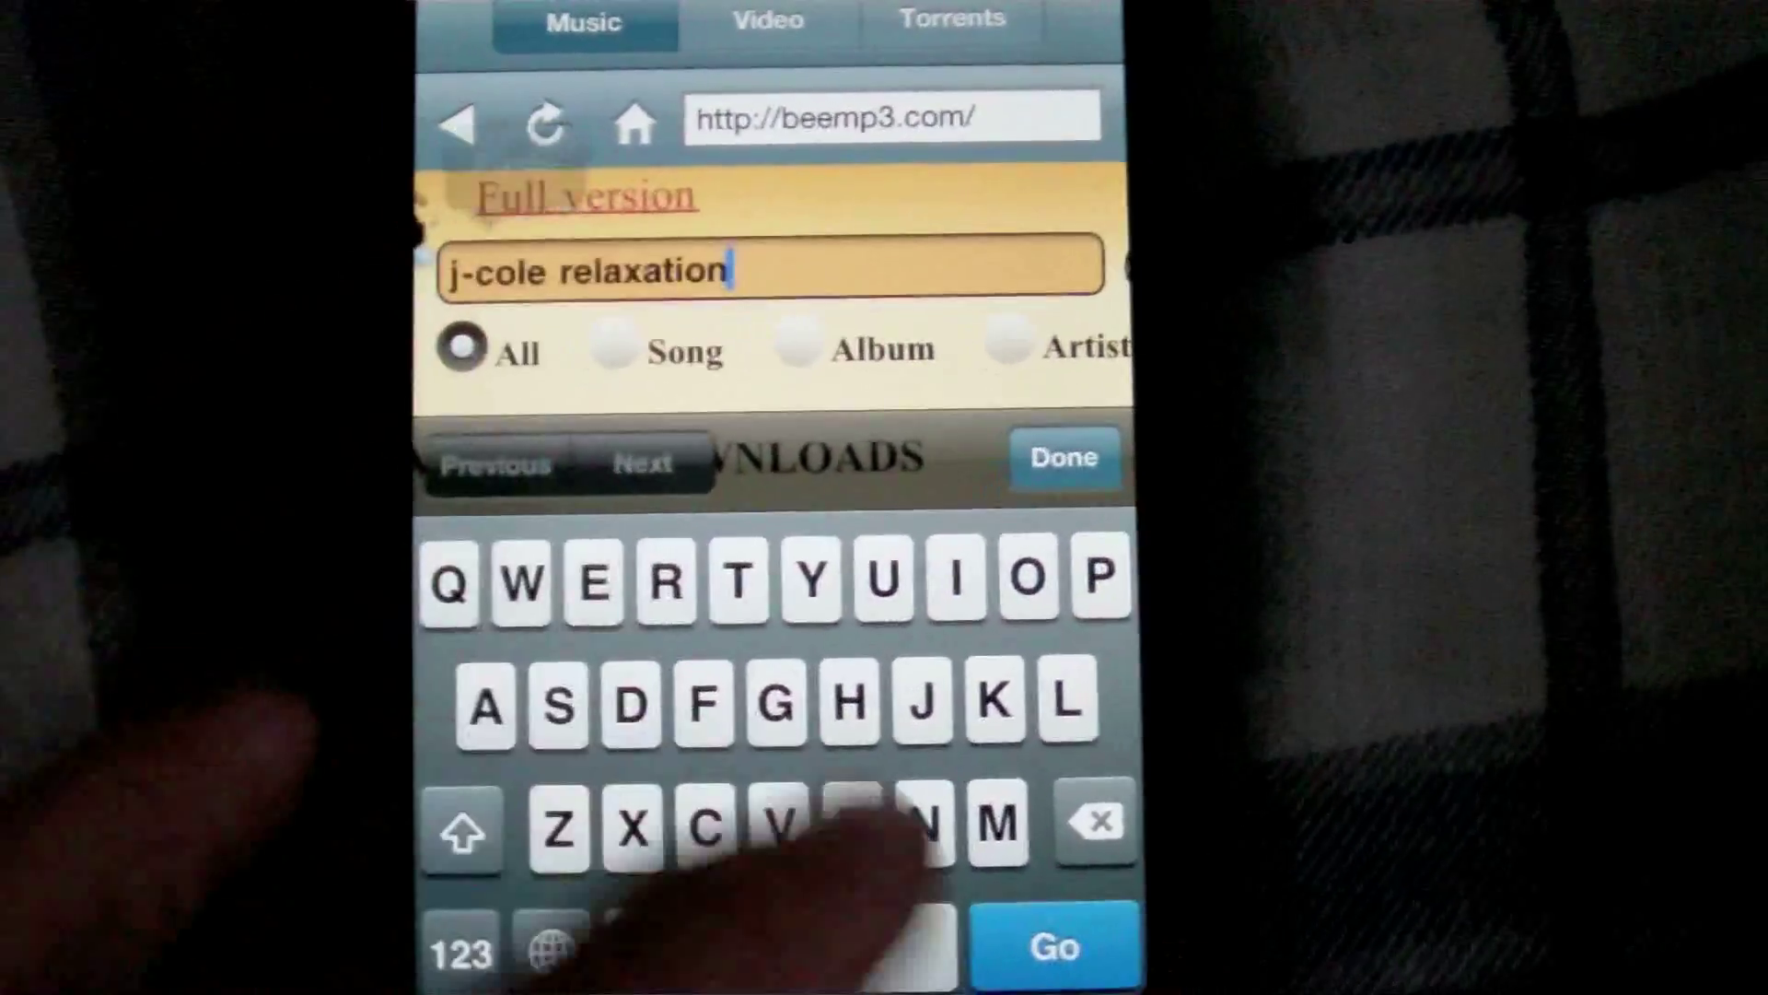
left_click(1061, 459)
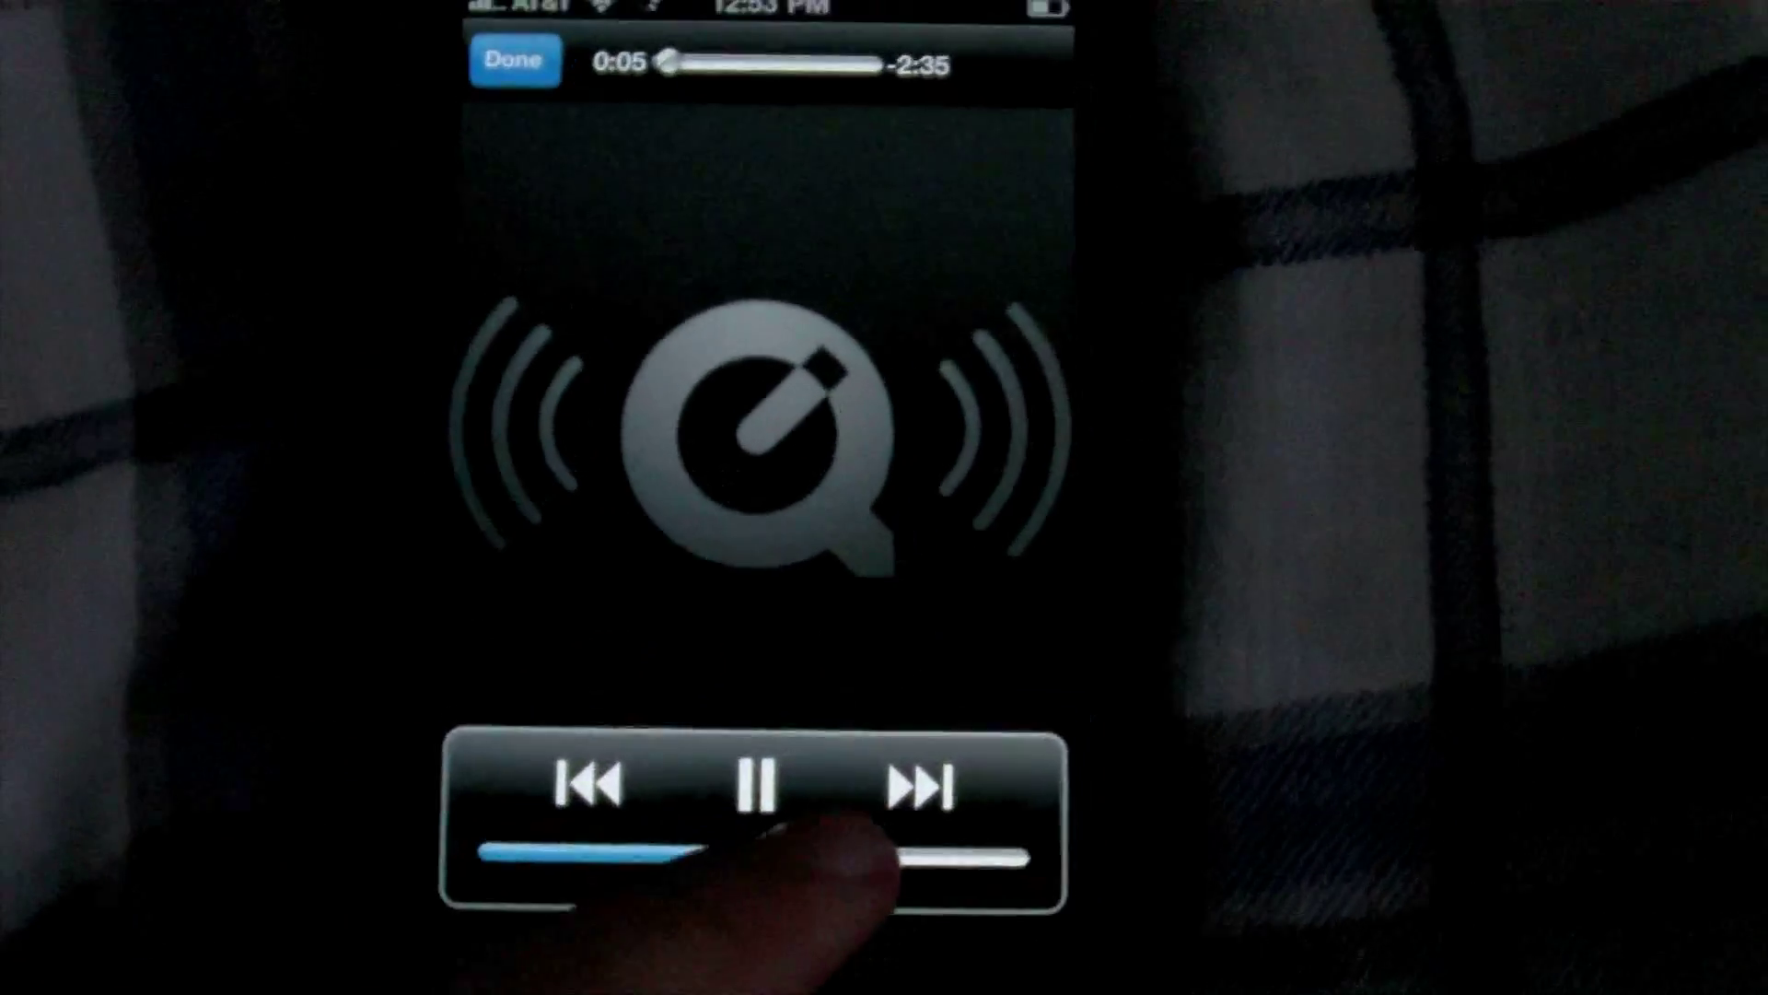
Preview the streaming track in the QuickTime player to confirm it is the right song
left_click(753, 784)
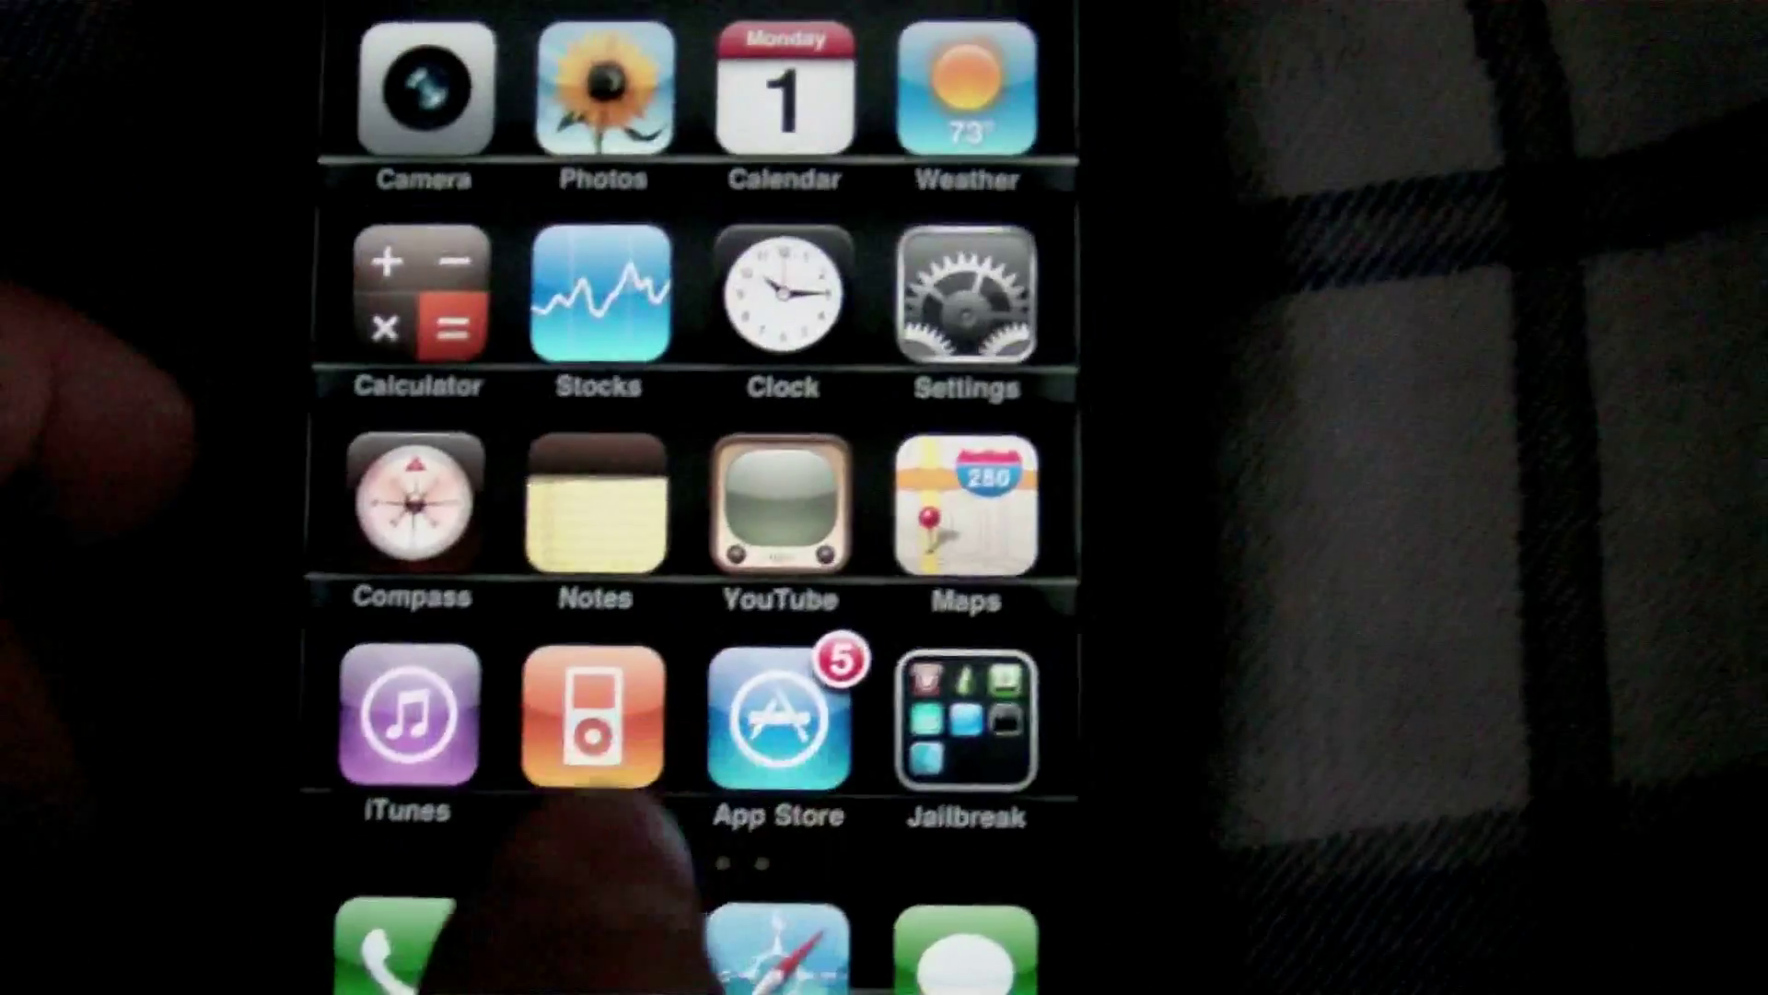
Launch Cydia from the Jailbreak folder on the home screen
left_click(963, 717)
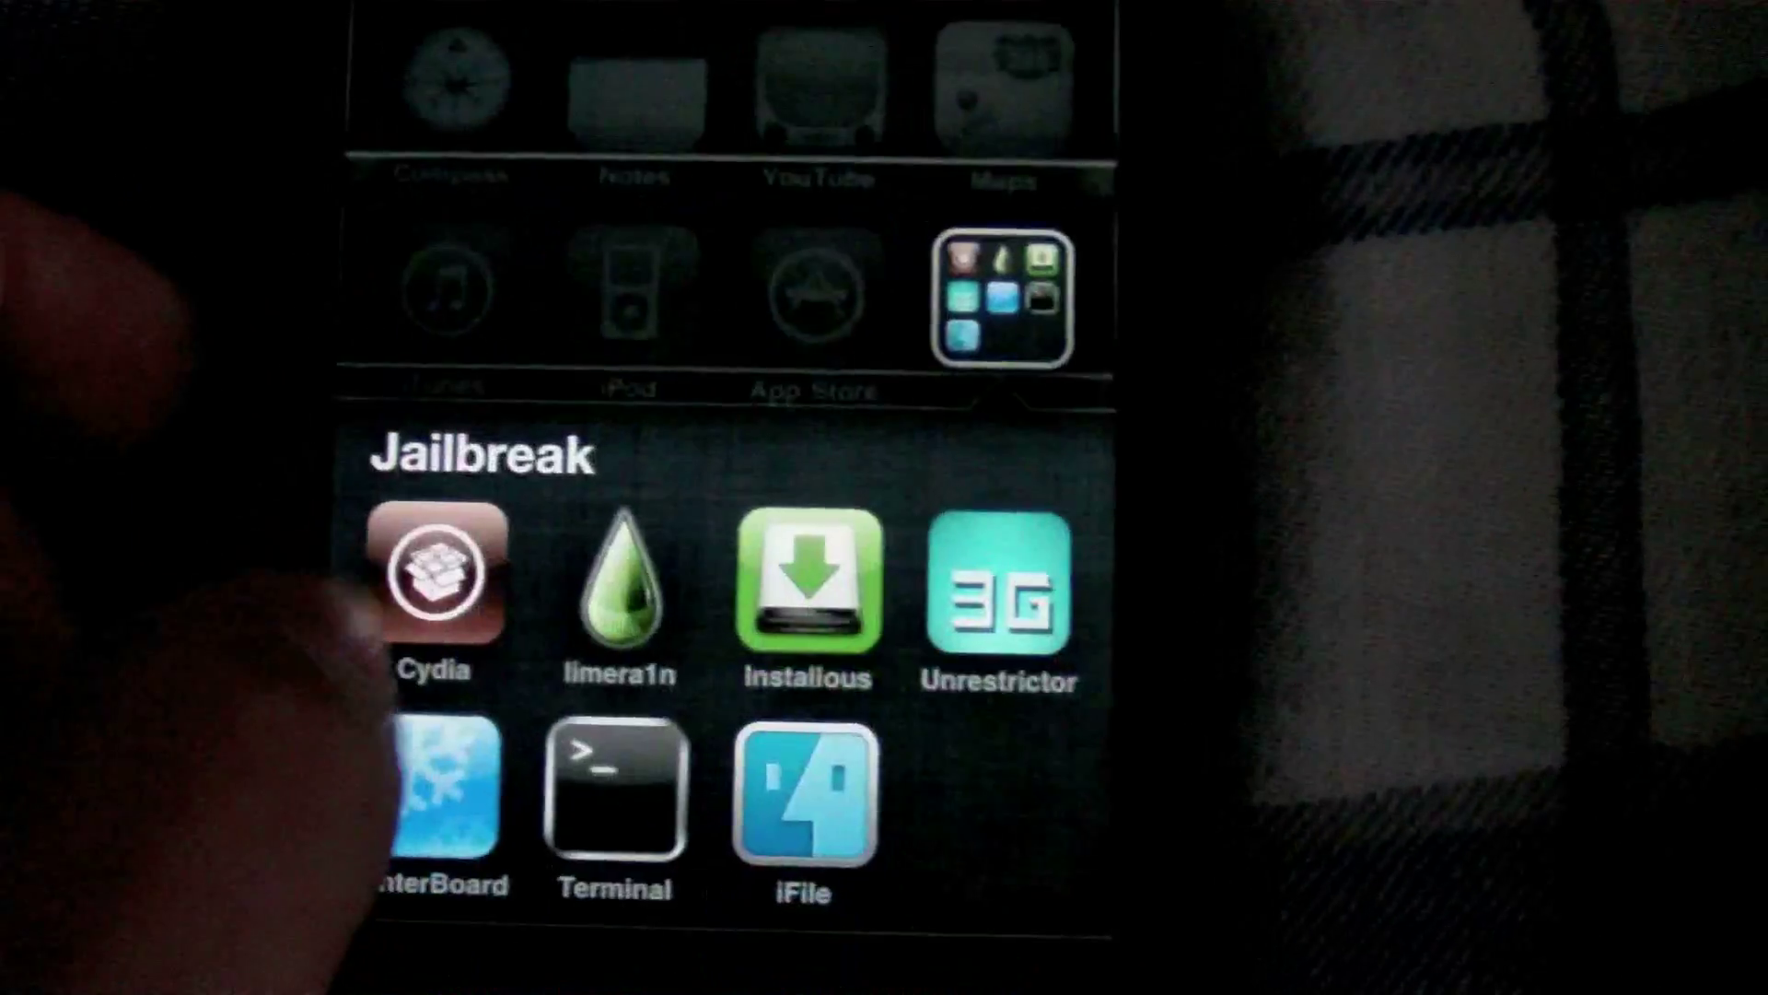
left_click(435, 571)
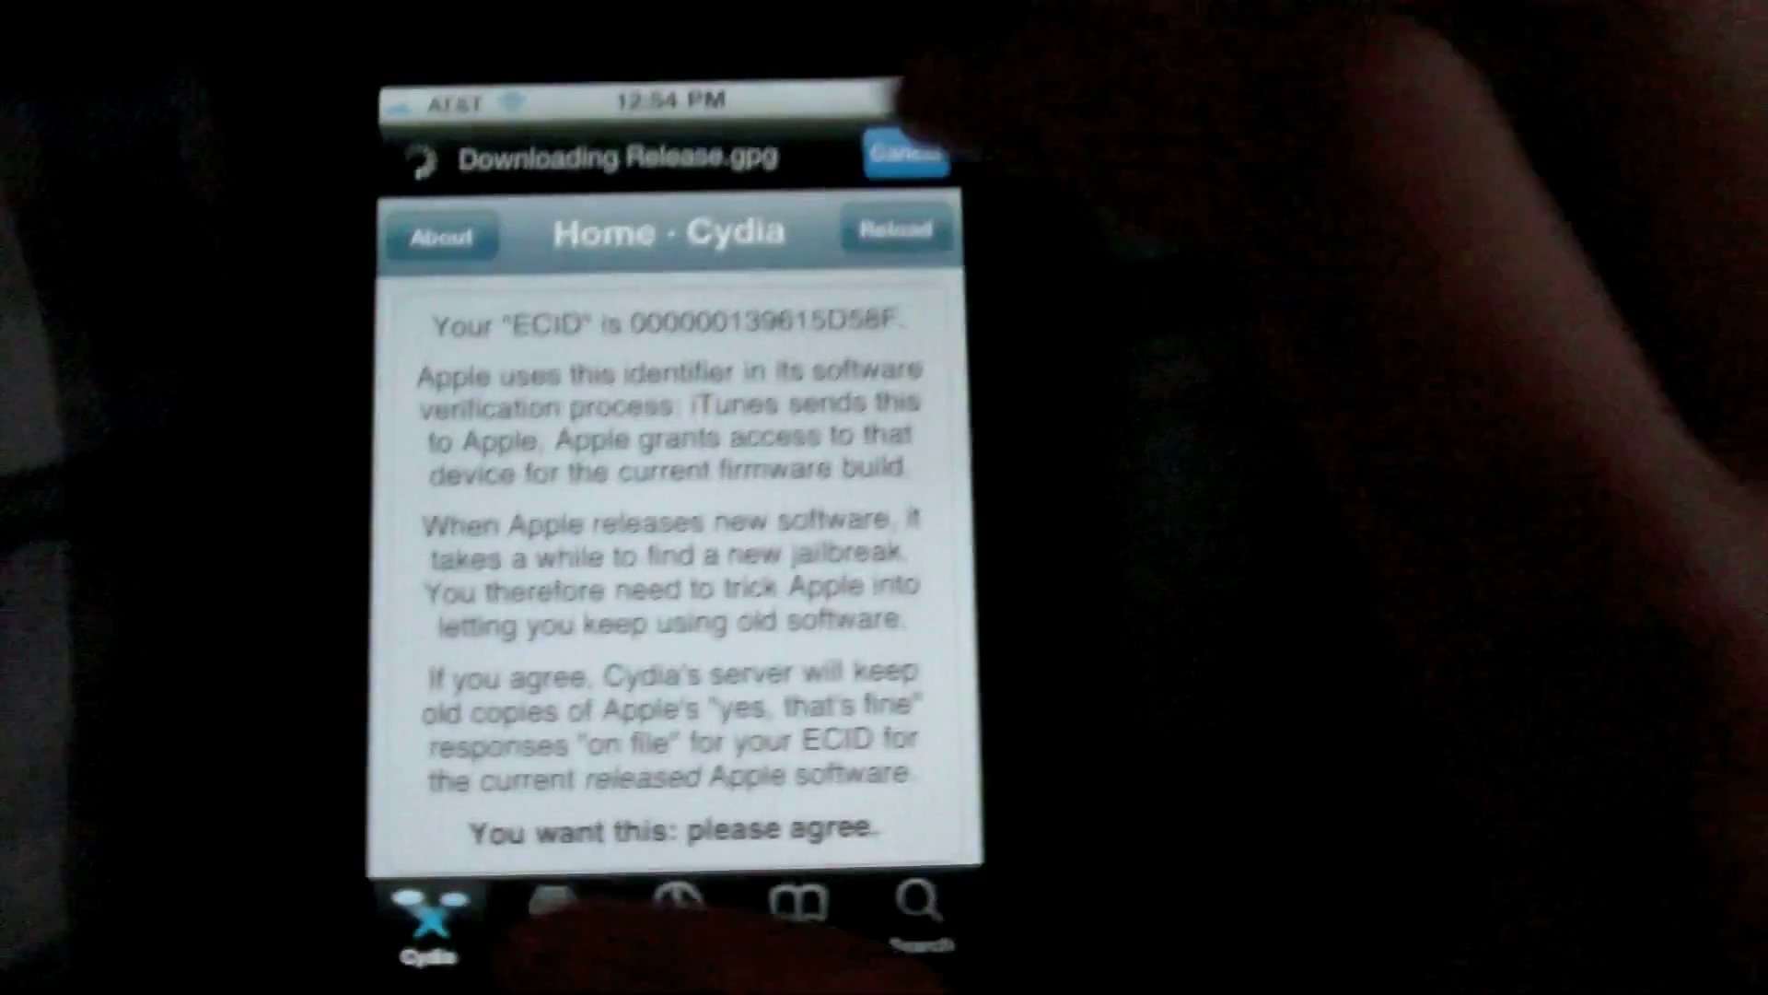
Go to Cydia's Search to look up the Downloads package
left_click(917, 903)
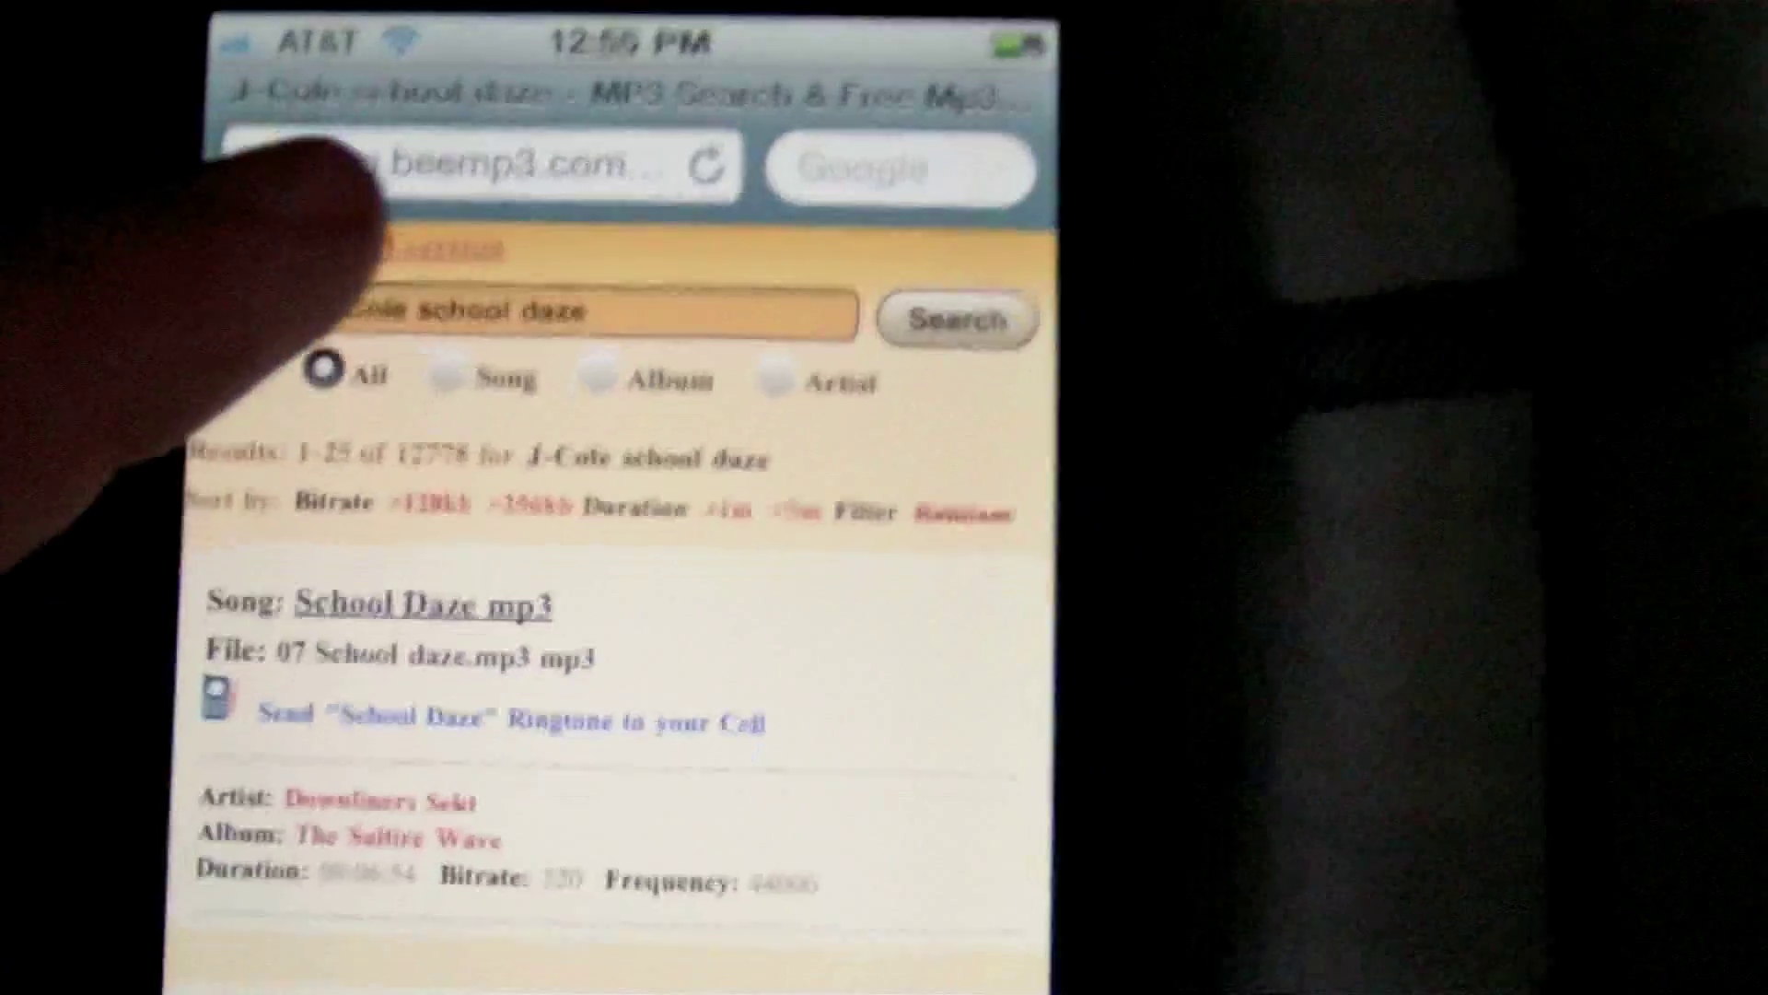
Open a J-Cole mp3 result on beemp3 in the Downloads browser
left_click(586, 313)
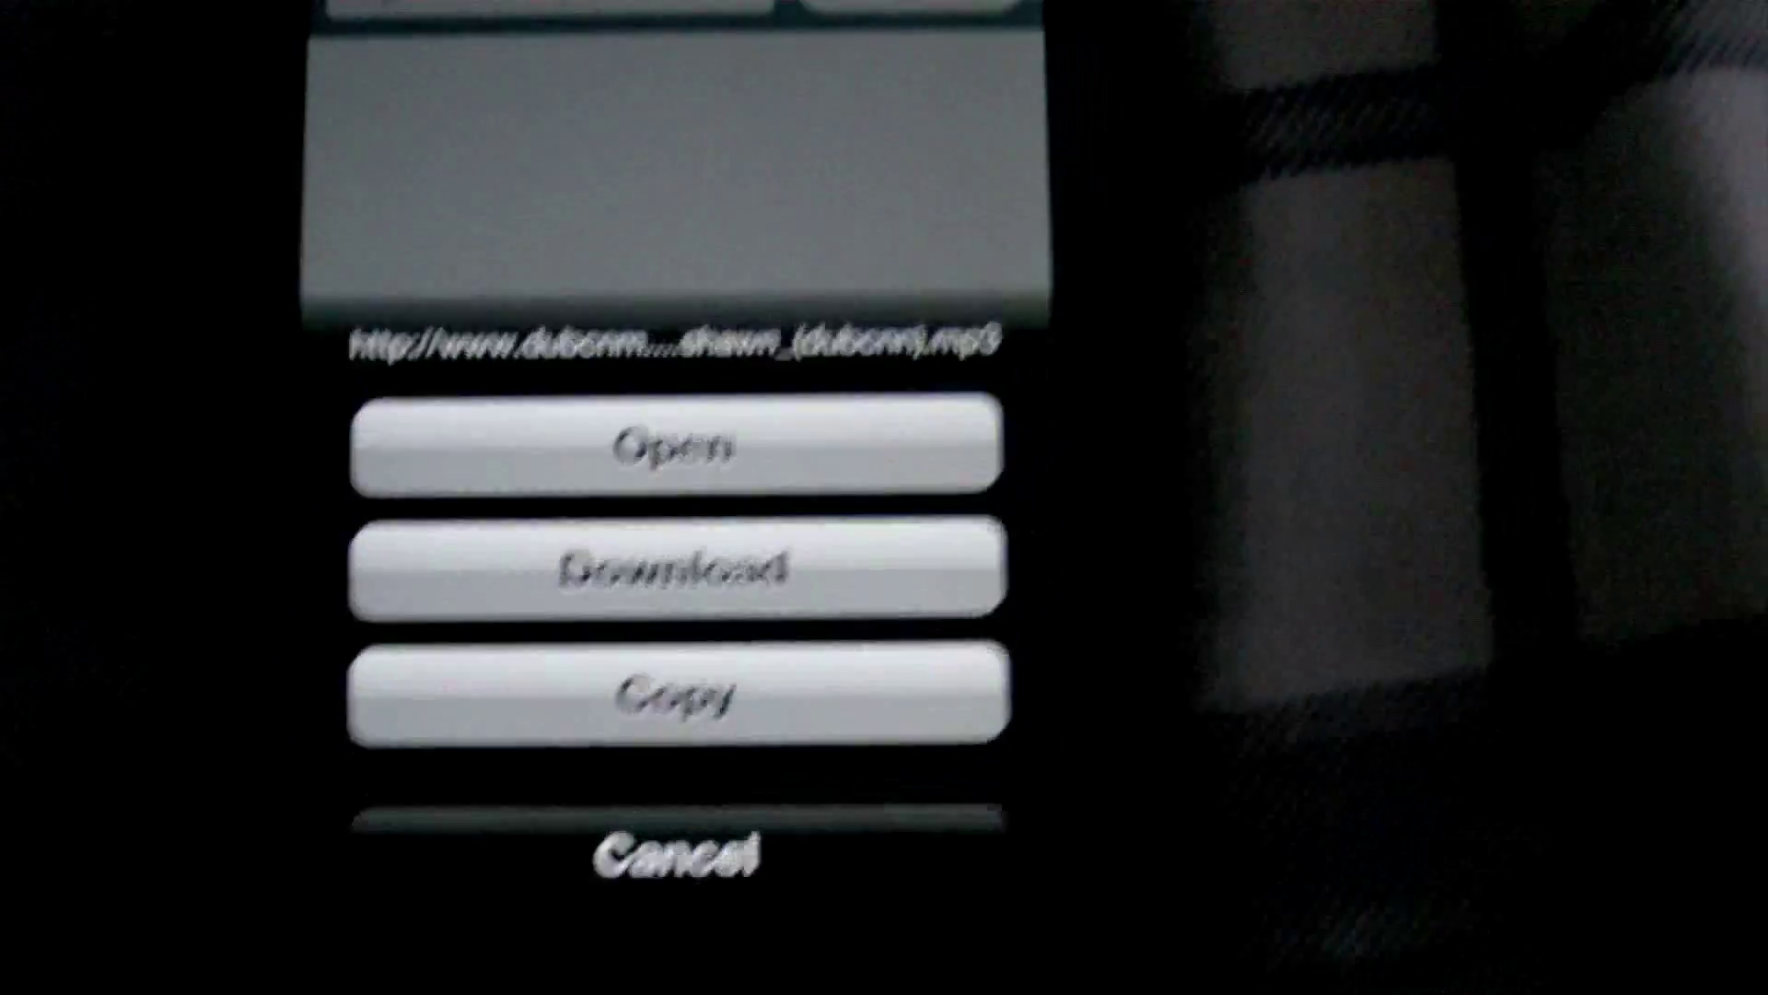
Download the jcole relaxation mp3 into the Downloads files list
left_click(676, 564)
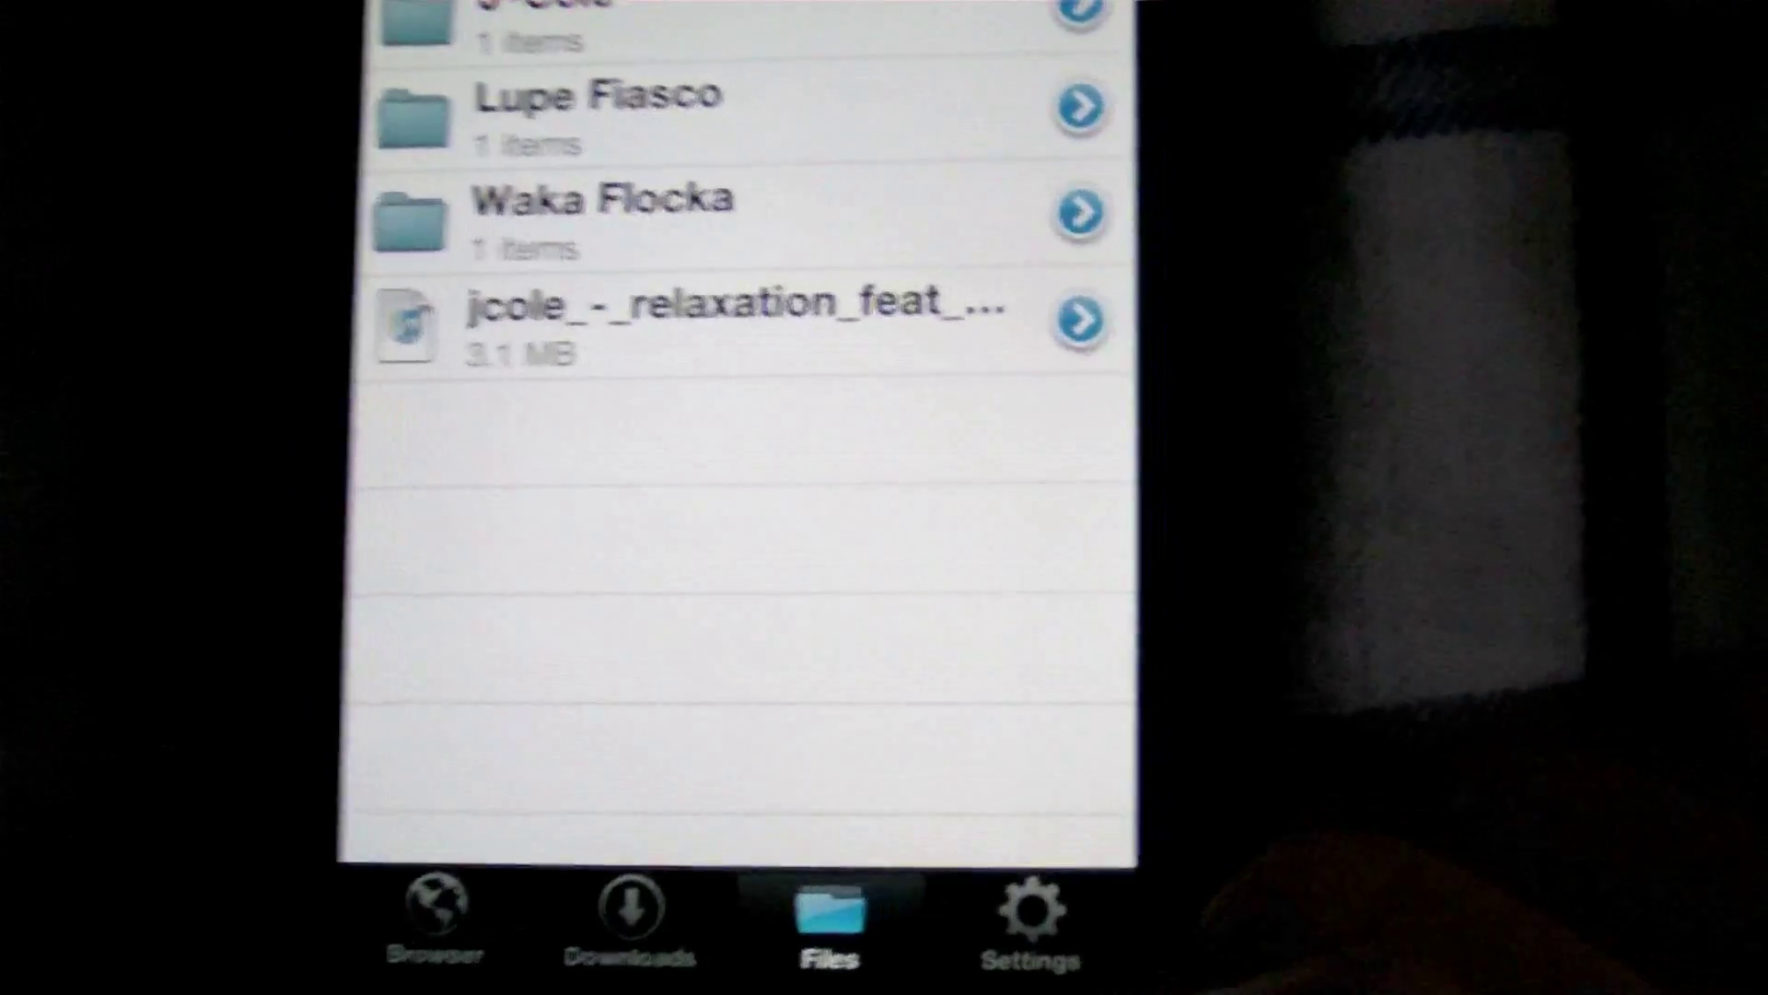
Create a new folder named 'Hello' in the Downloads files list
scroll("down", 3)
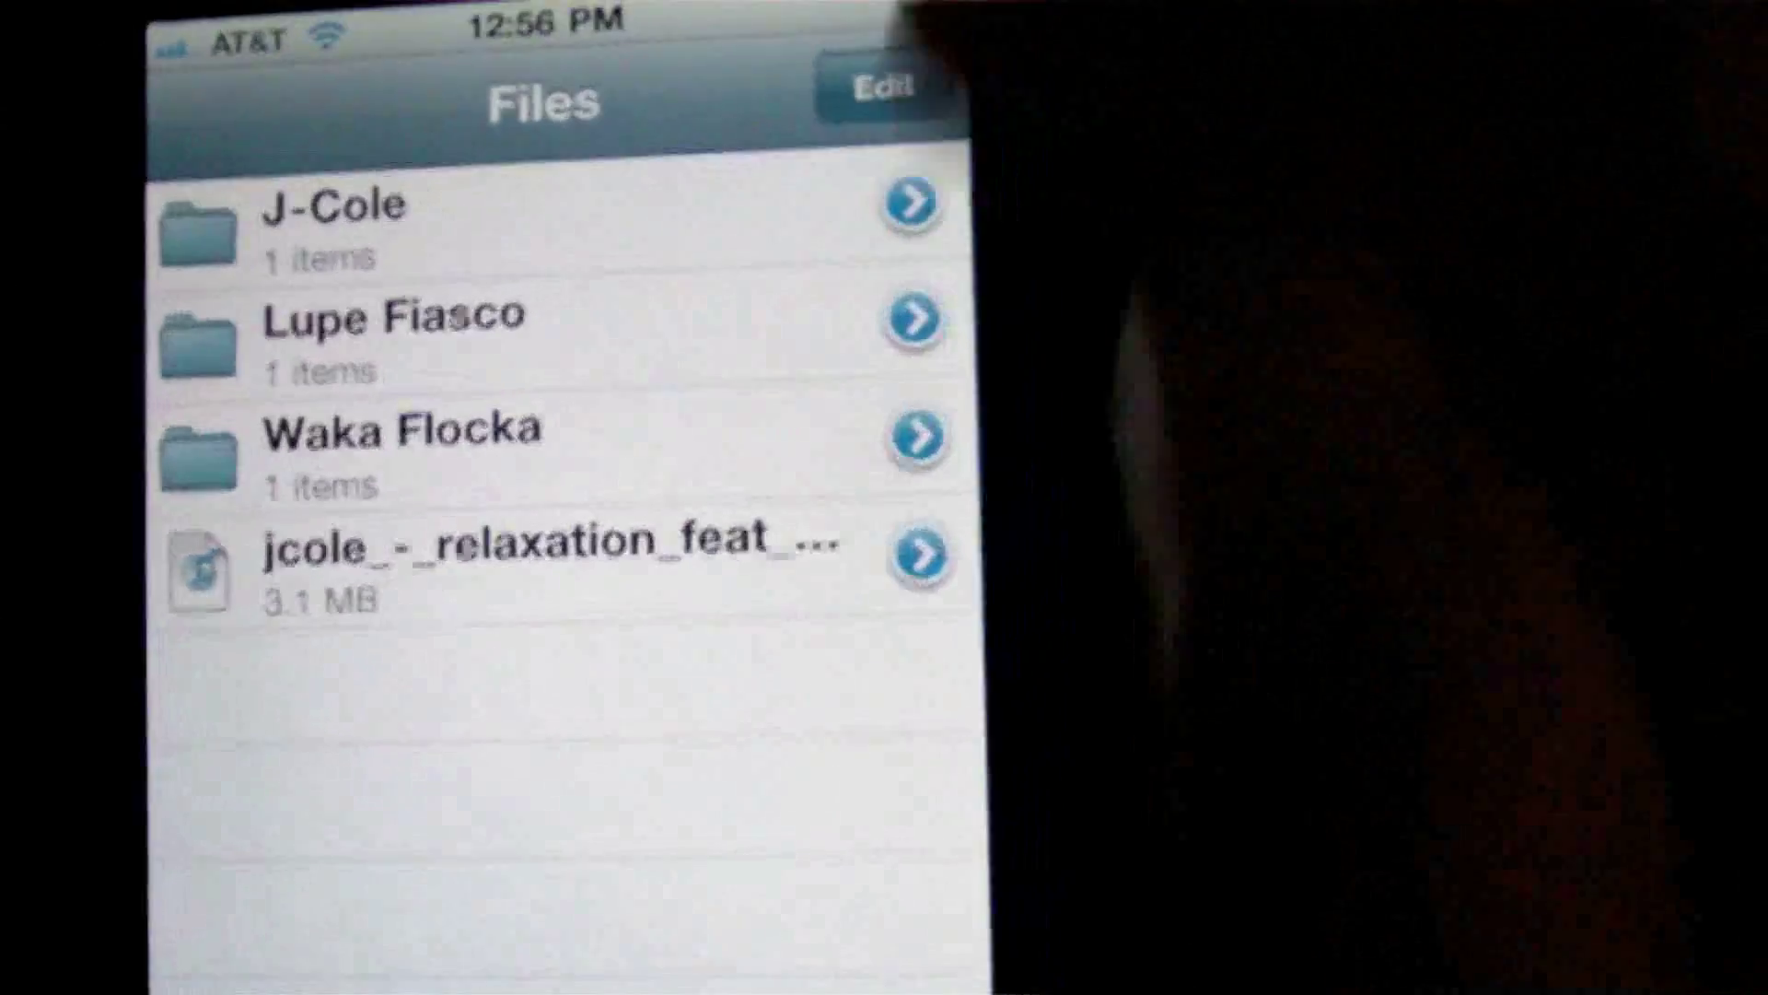
left_click(882, 86)
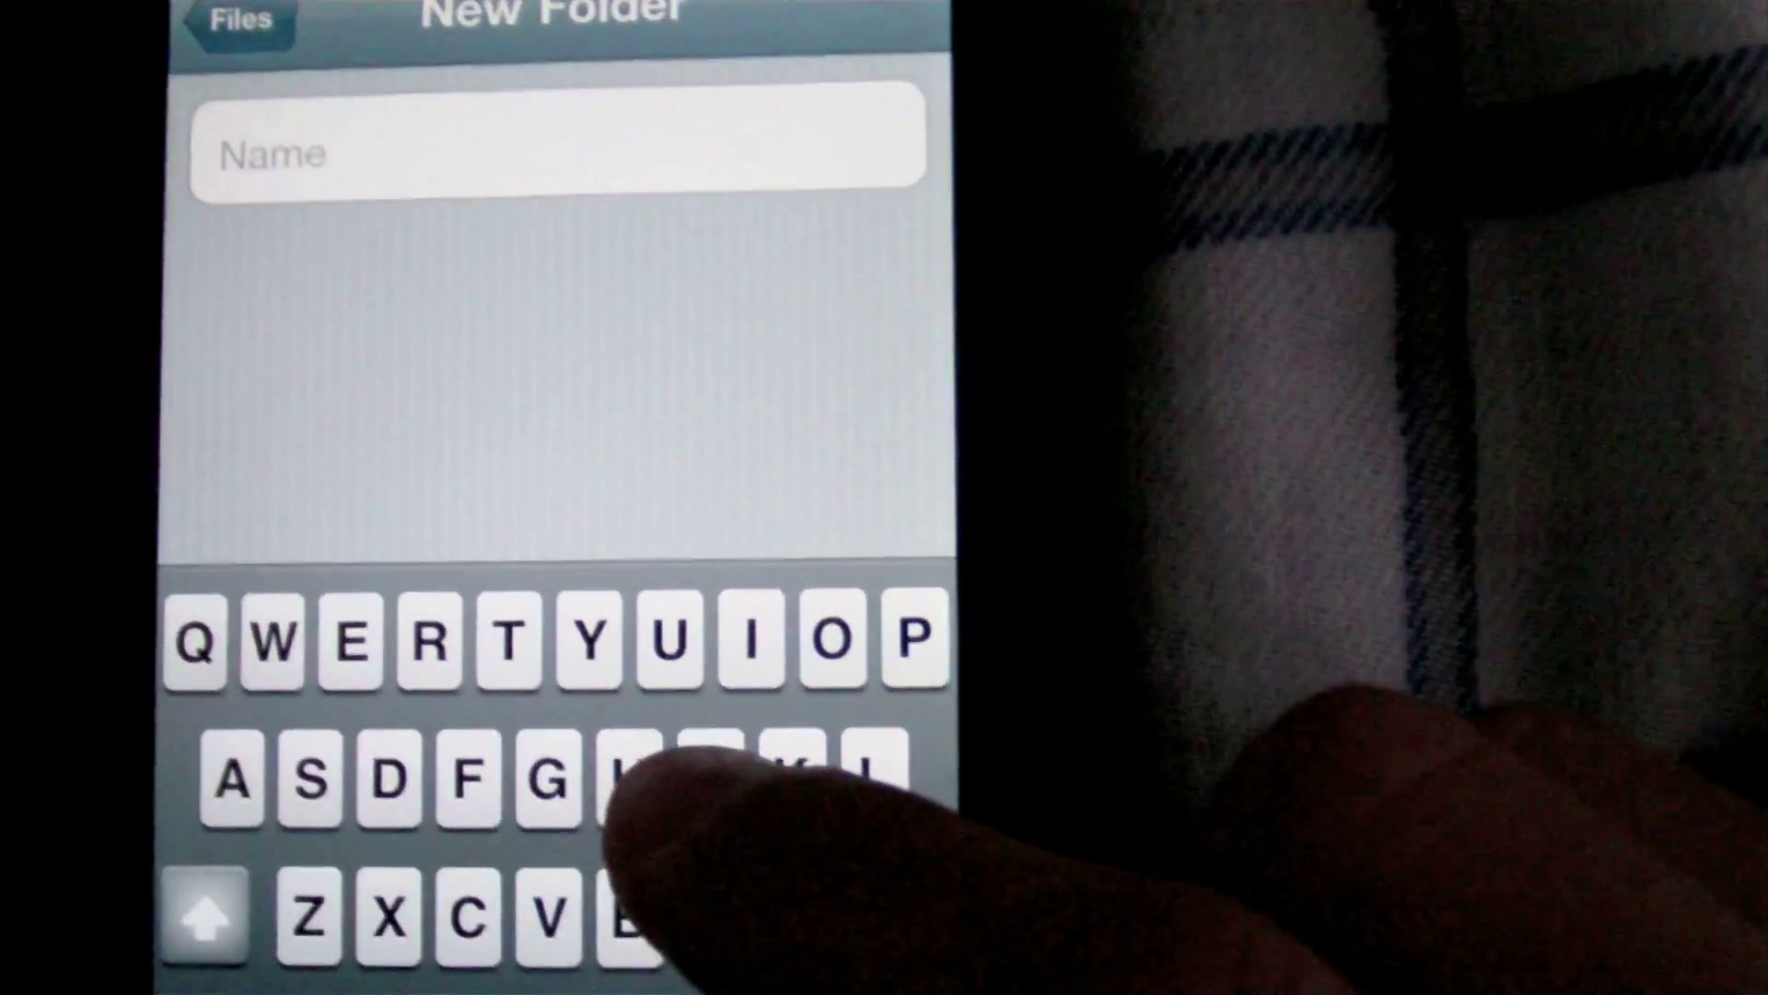
type("He")
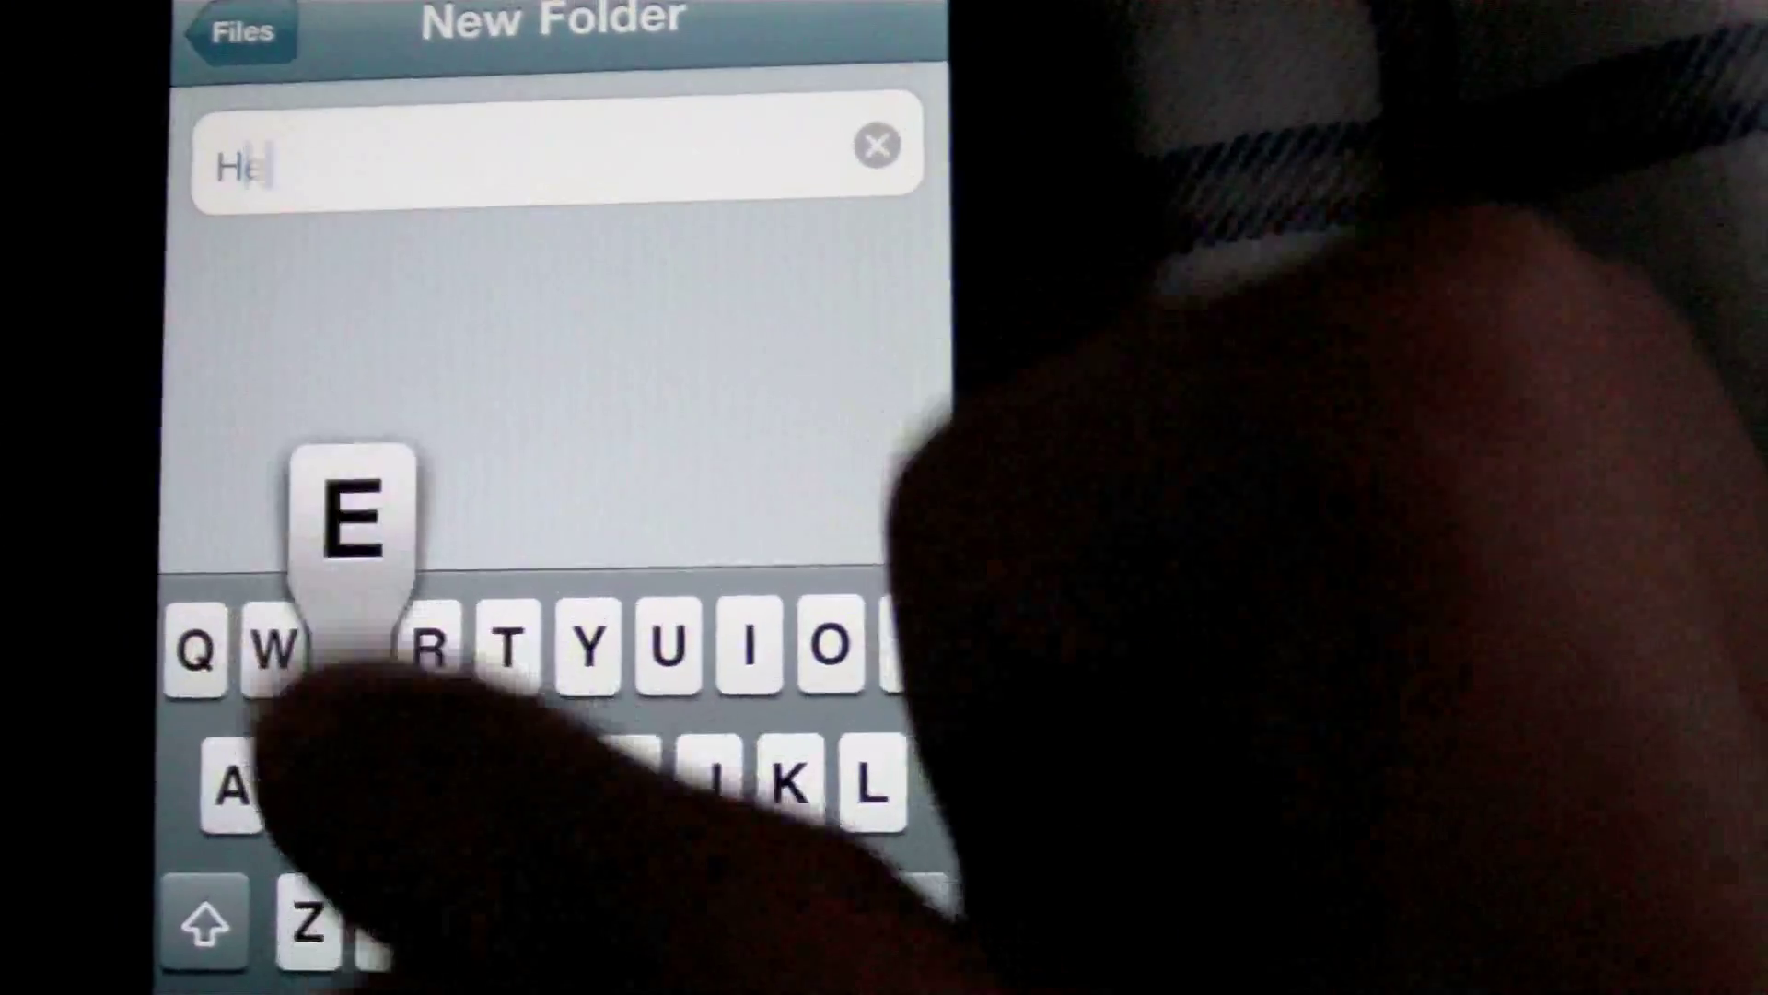
type("l")
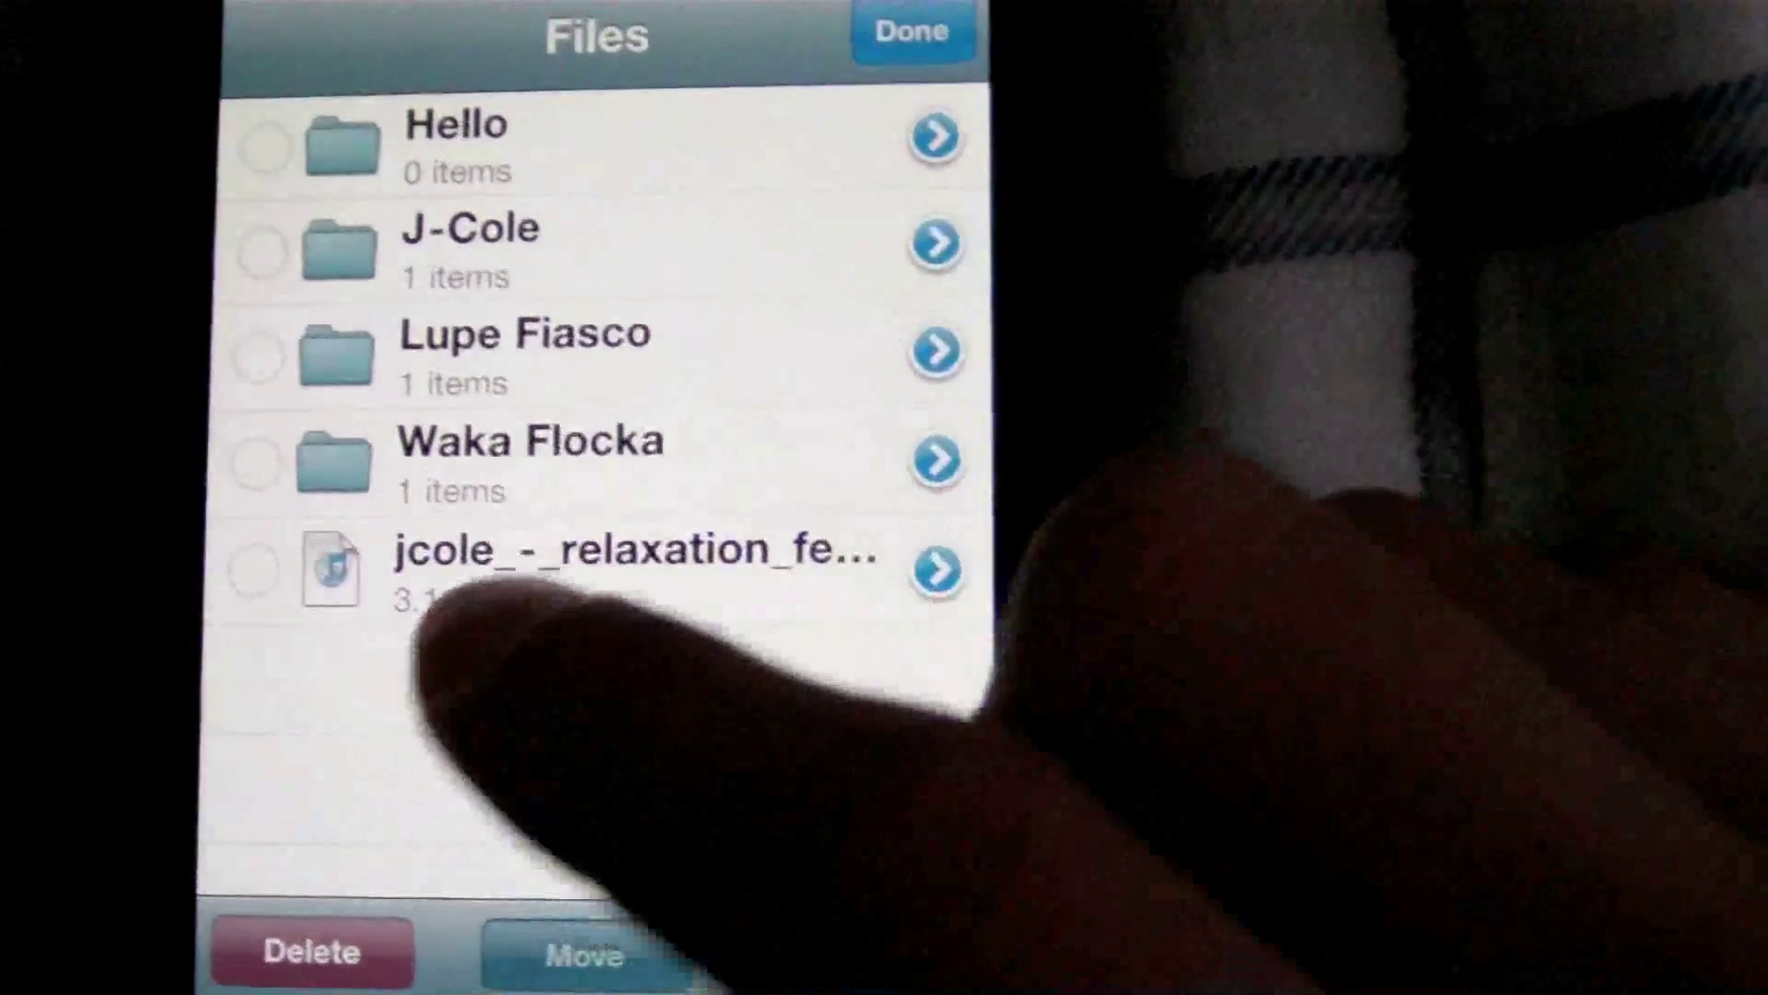
Move the jcole relaxation mp3 into the Hello folder and confirm it arrived
left_click(251, 569)
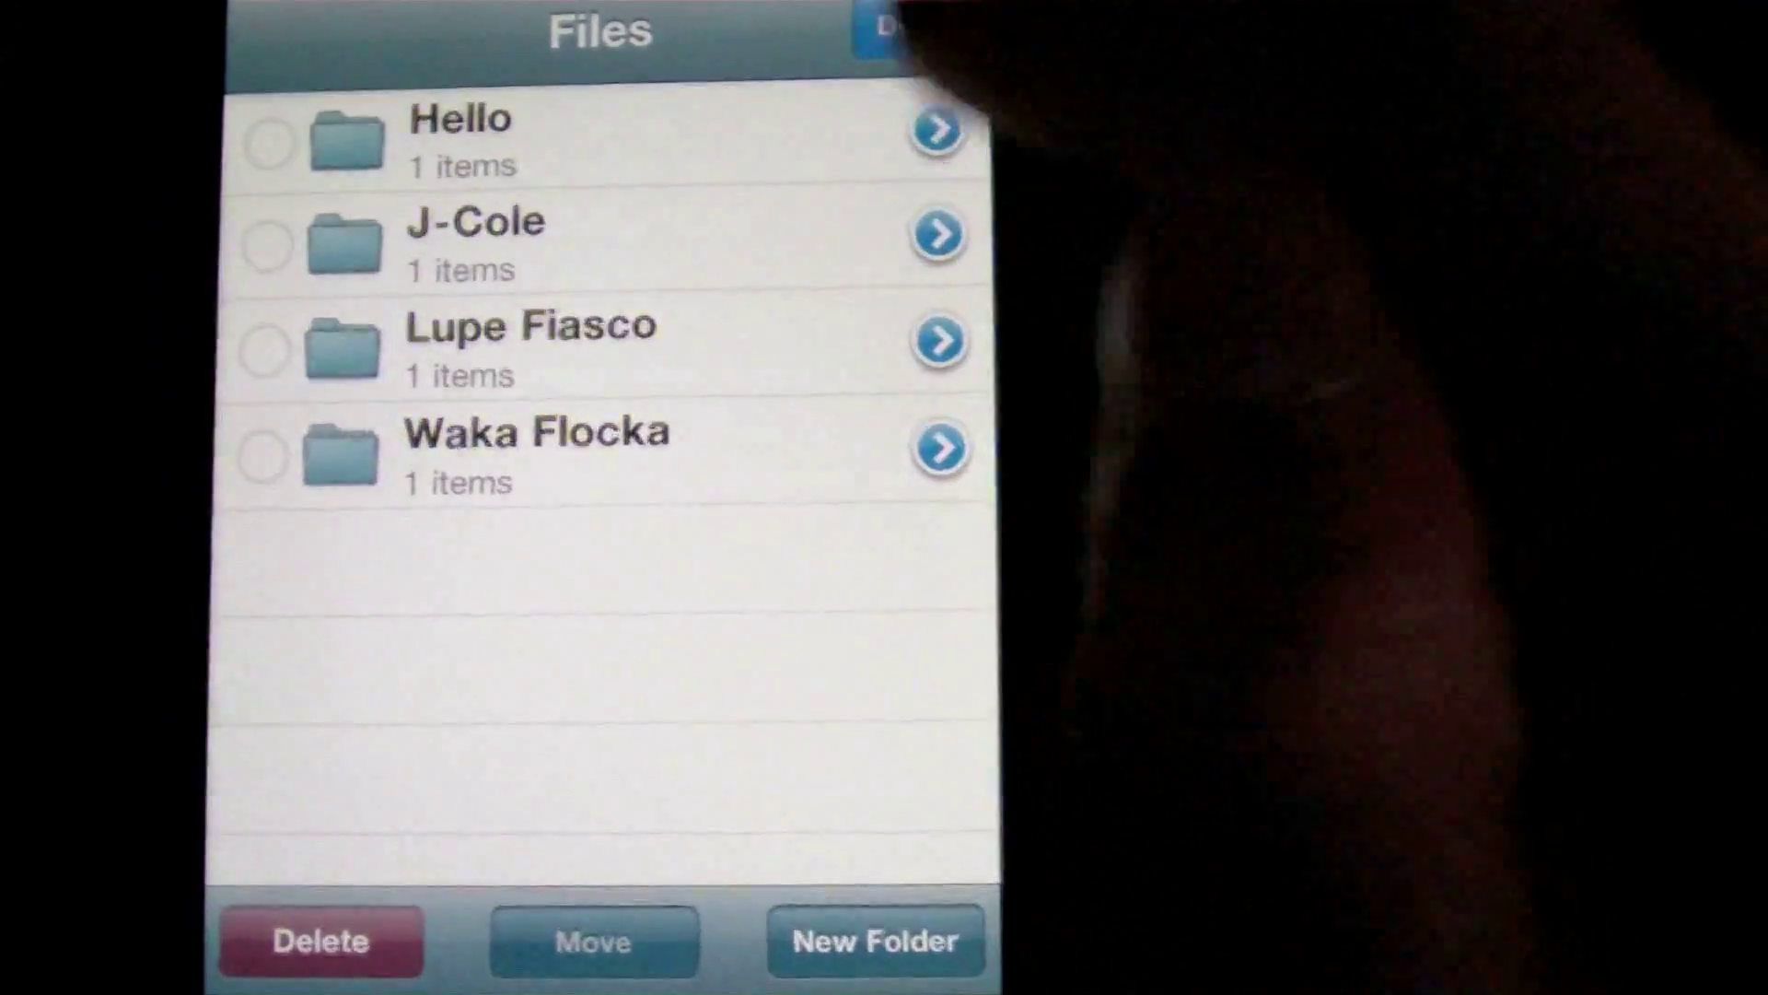
left_click(938, 132)
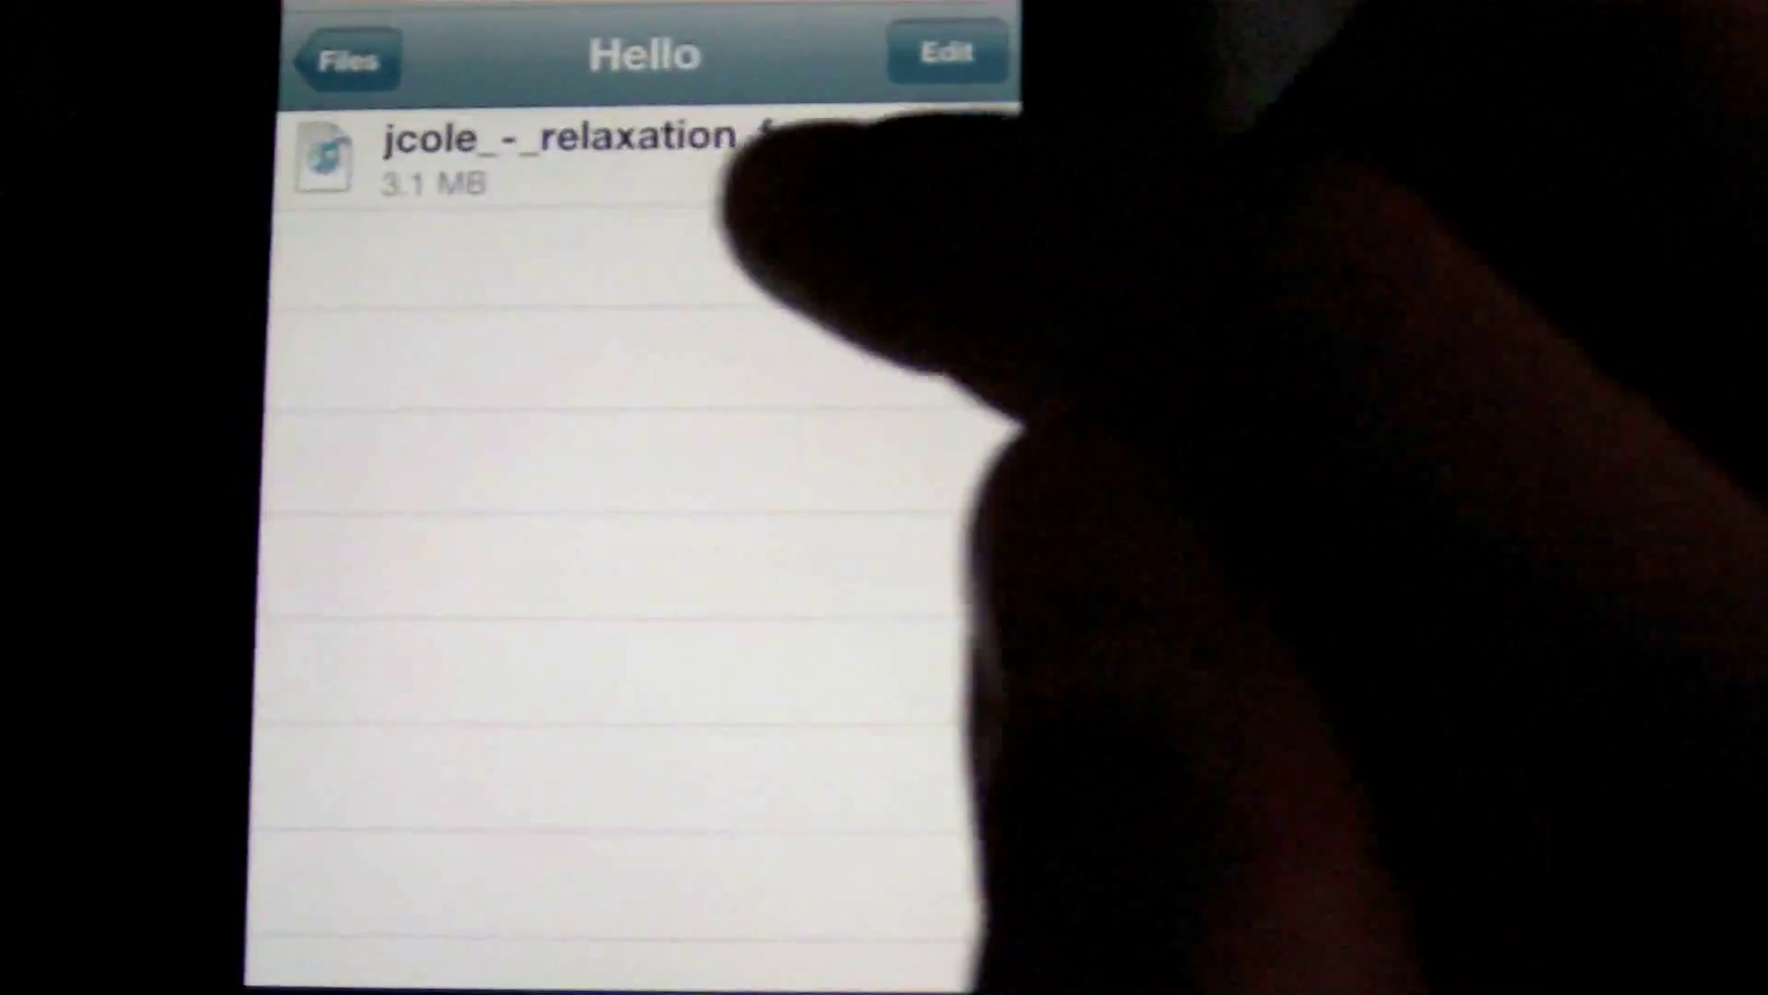